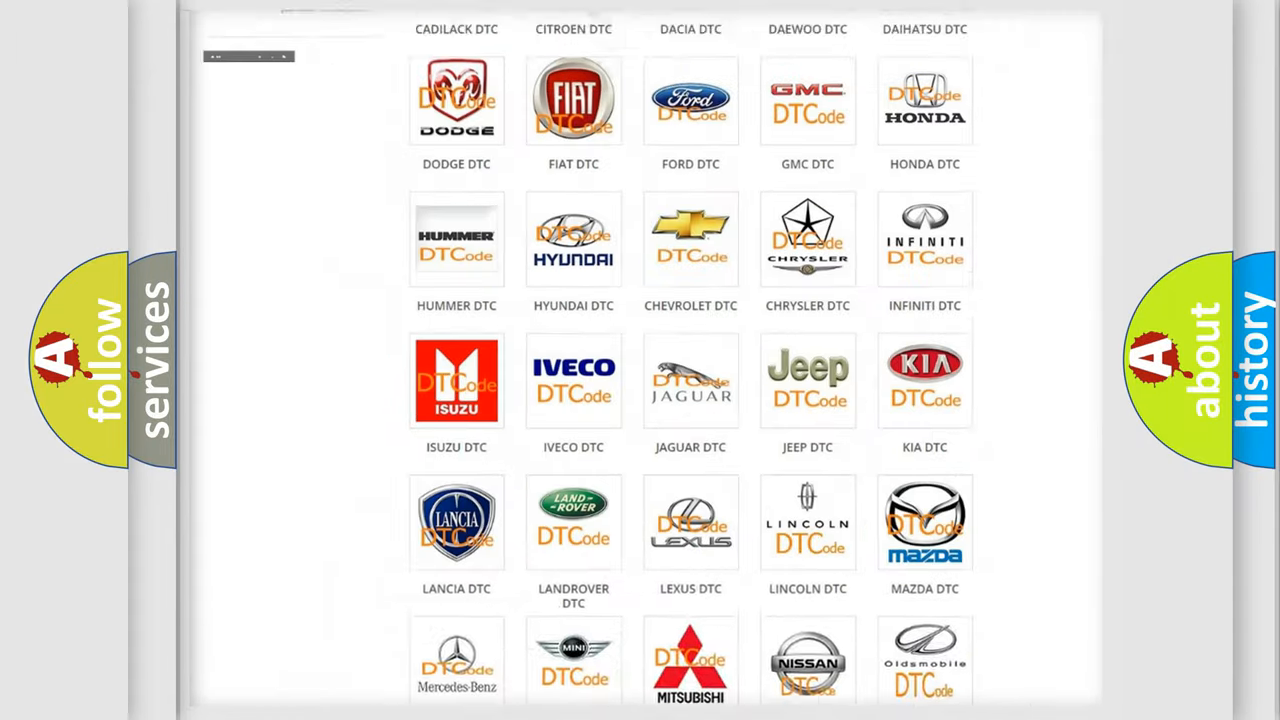
{"action": "scroll", "scroll_direction": "up", "scroll_amount": 3}
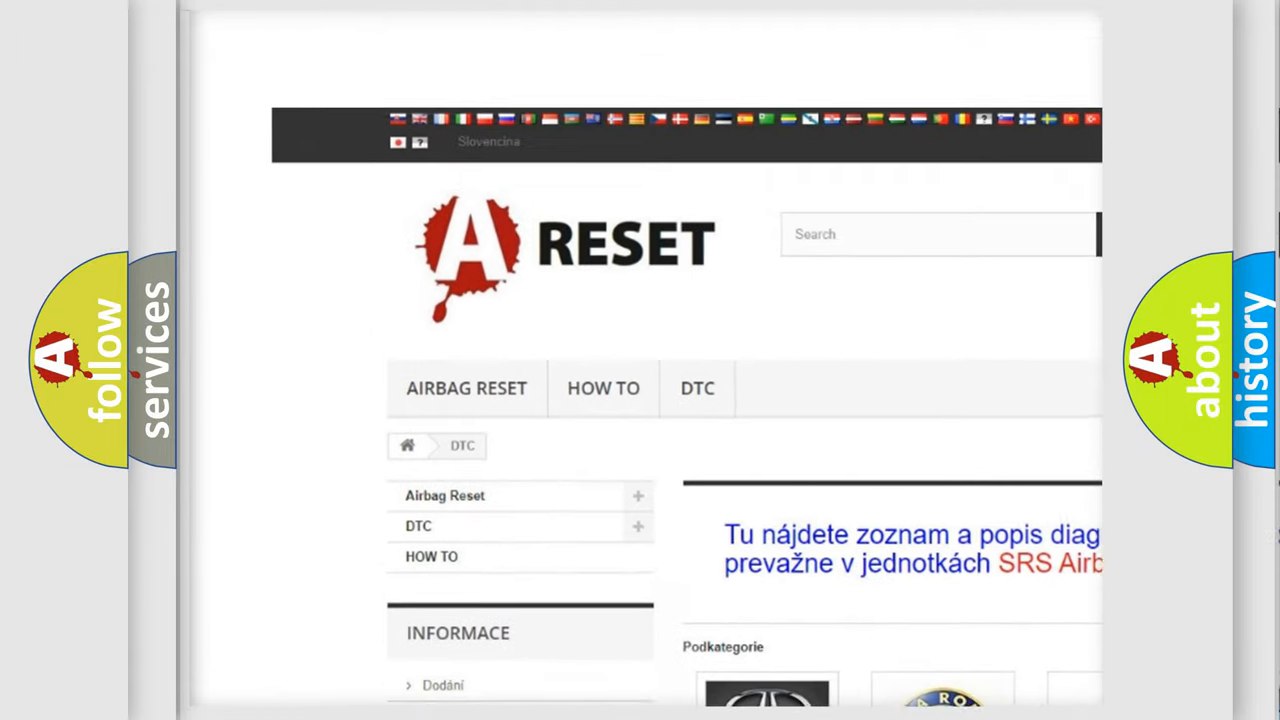
{"action": "scroll", "scroll_direction": "up", "scroll_amount": 3}
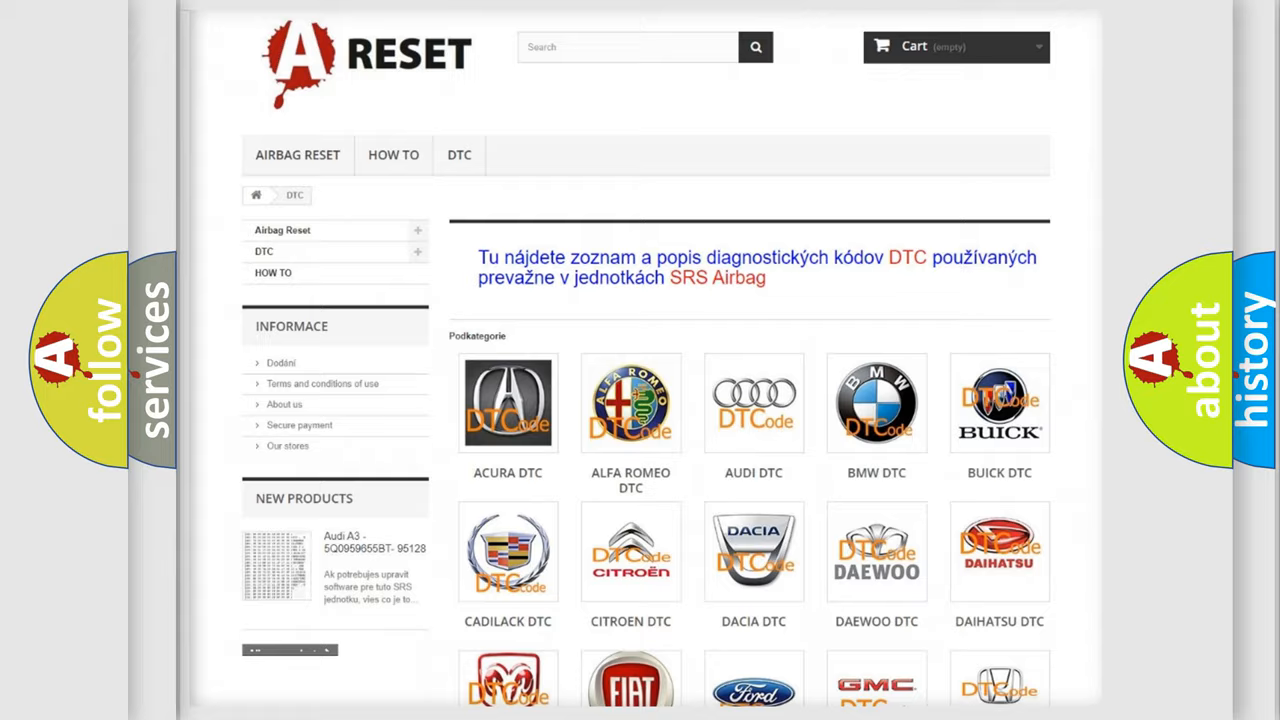
{"action": "scroll", "scroll_direction": "down", "scroll_amount": 3}
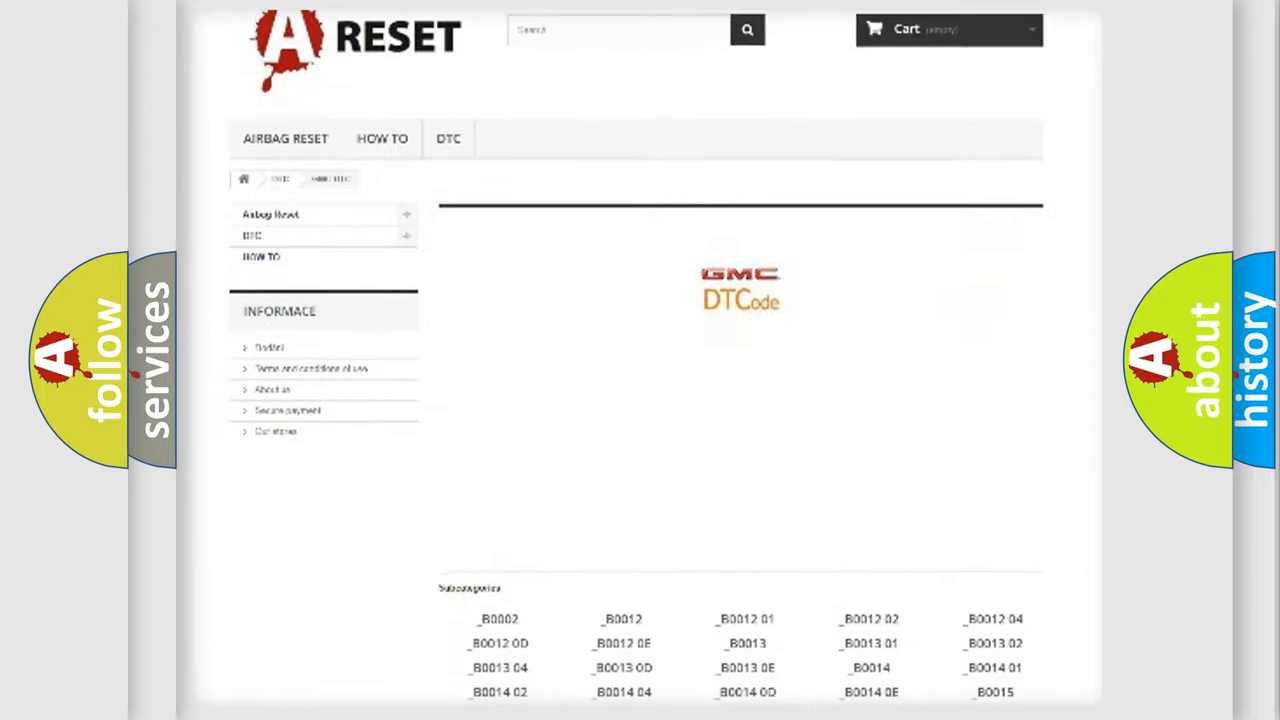
{"action": "scroll", "scroll_direction": "down", "scroll_amount": 3}
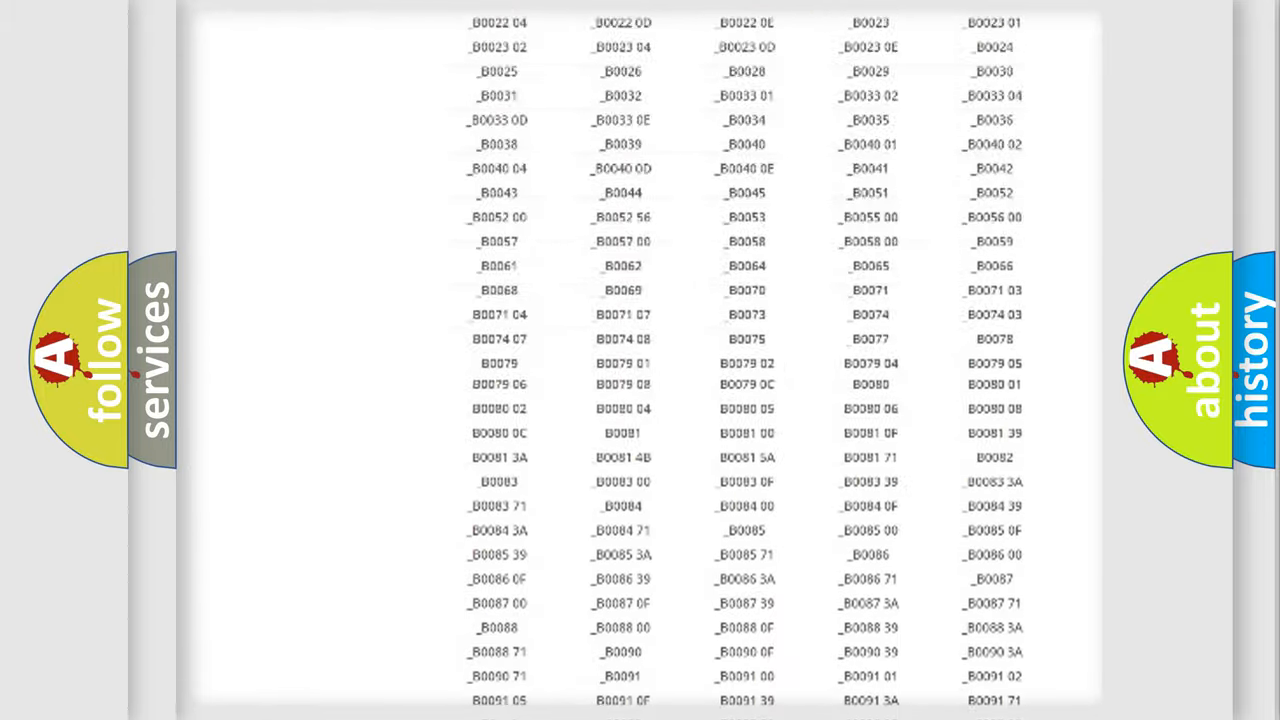
{"action": "scroll", "scroll_direction": "up", "scroll_amount": 3}
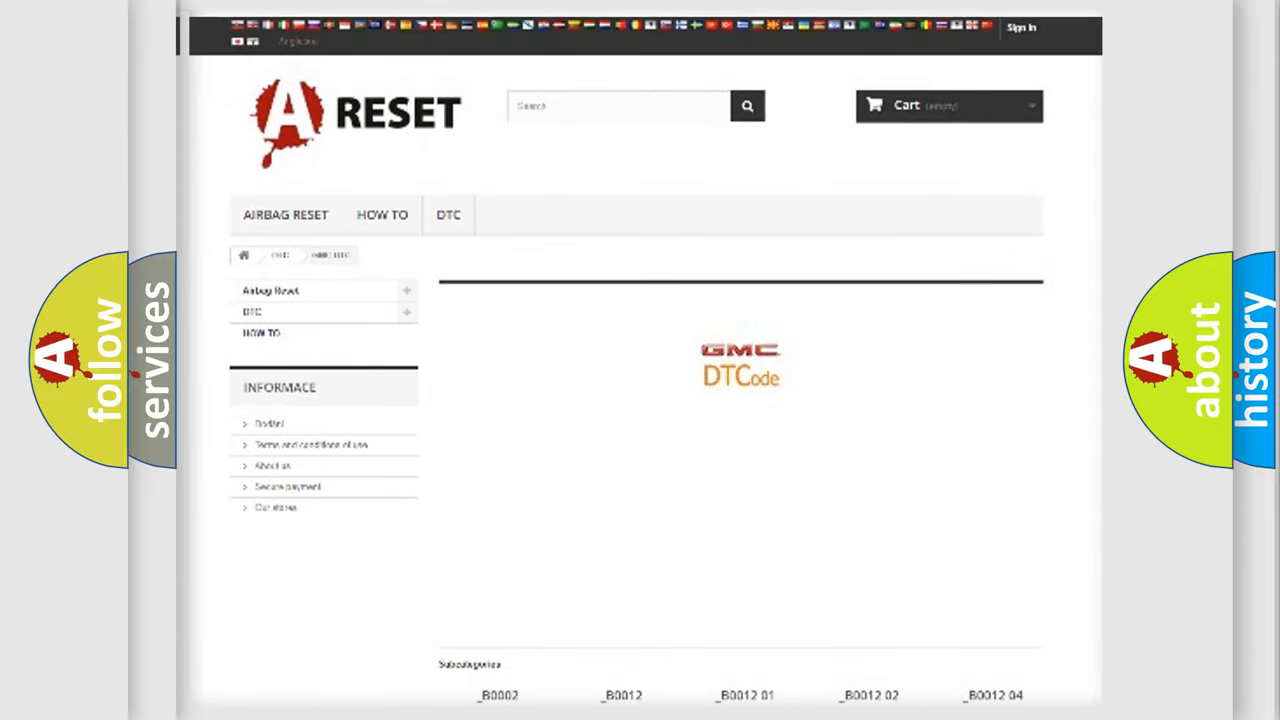